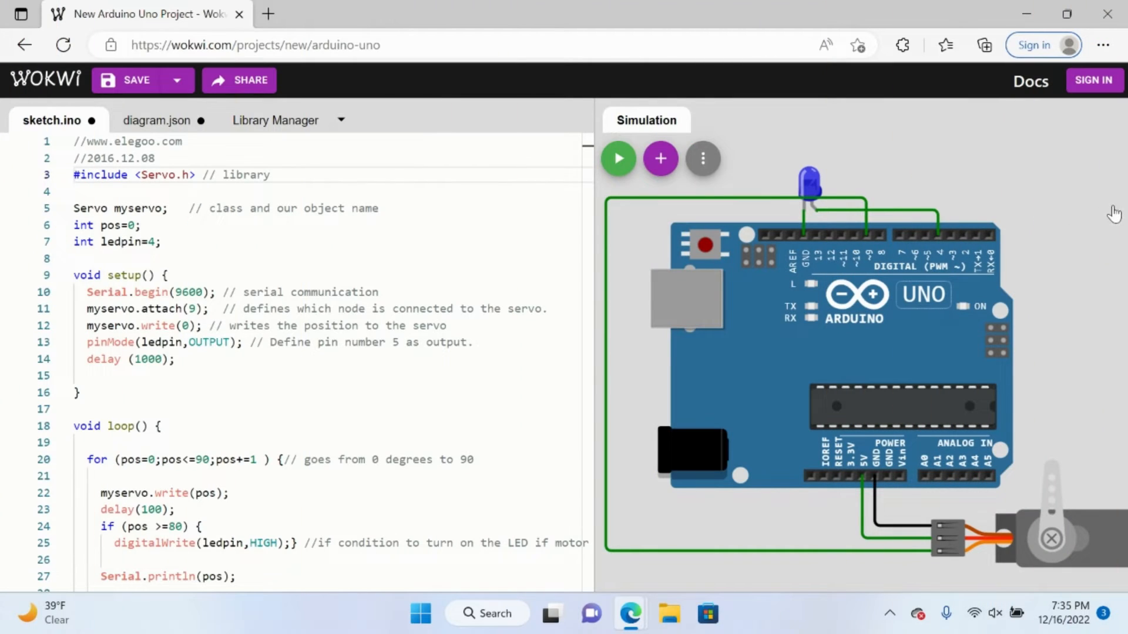
mouse_move(433, 89)
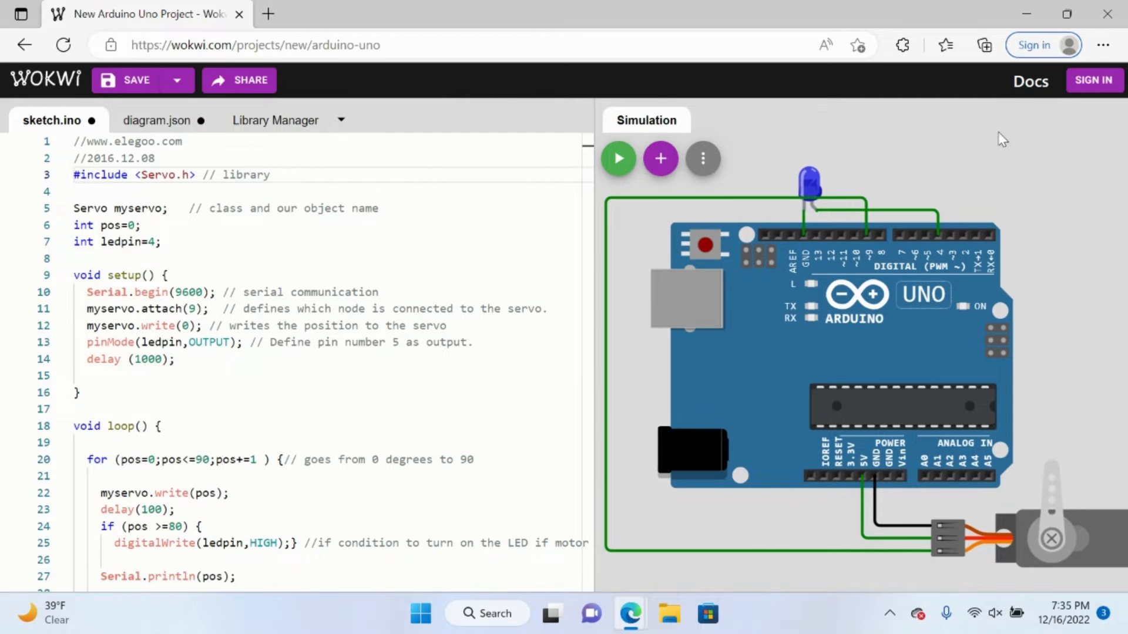
mouse_move(810, 231)
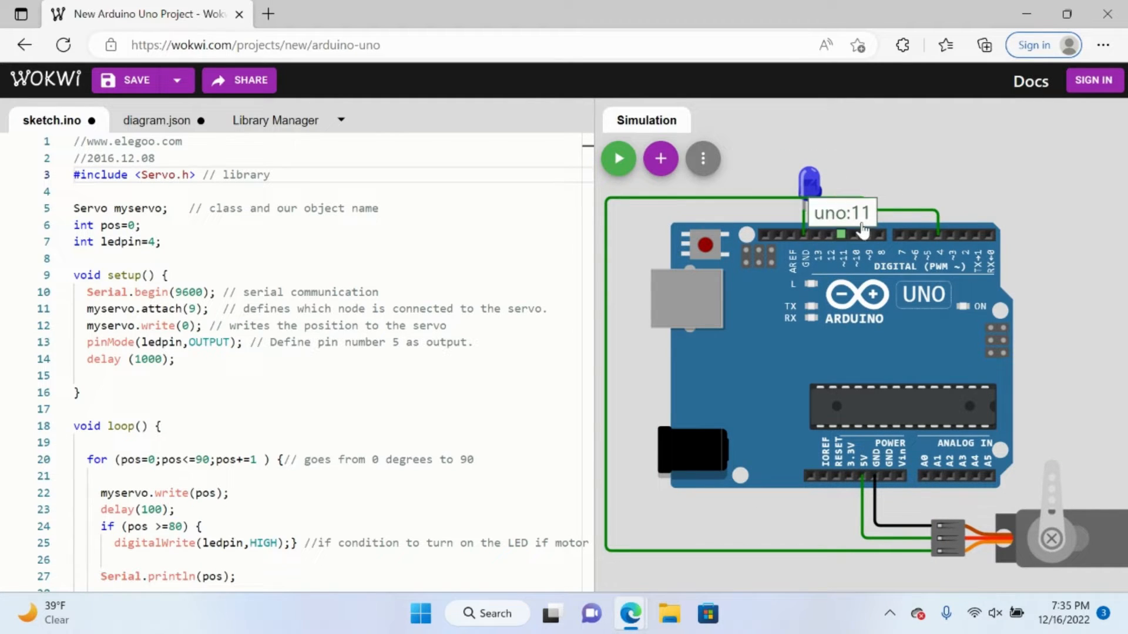
Search the add-part list for 'buzzer', close it, and set the LED colour to green.
left_click(809, 184)
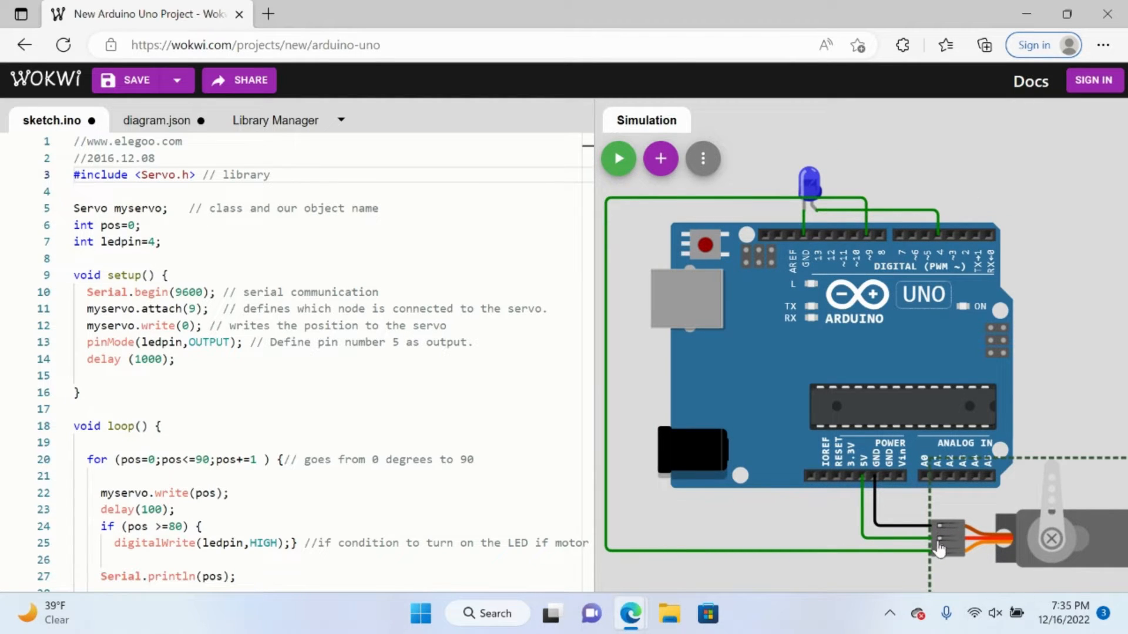
left_click(808, 183)
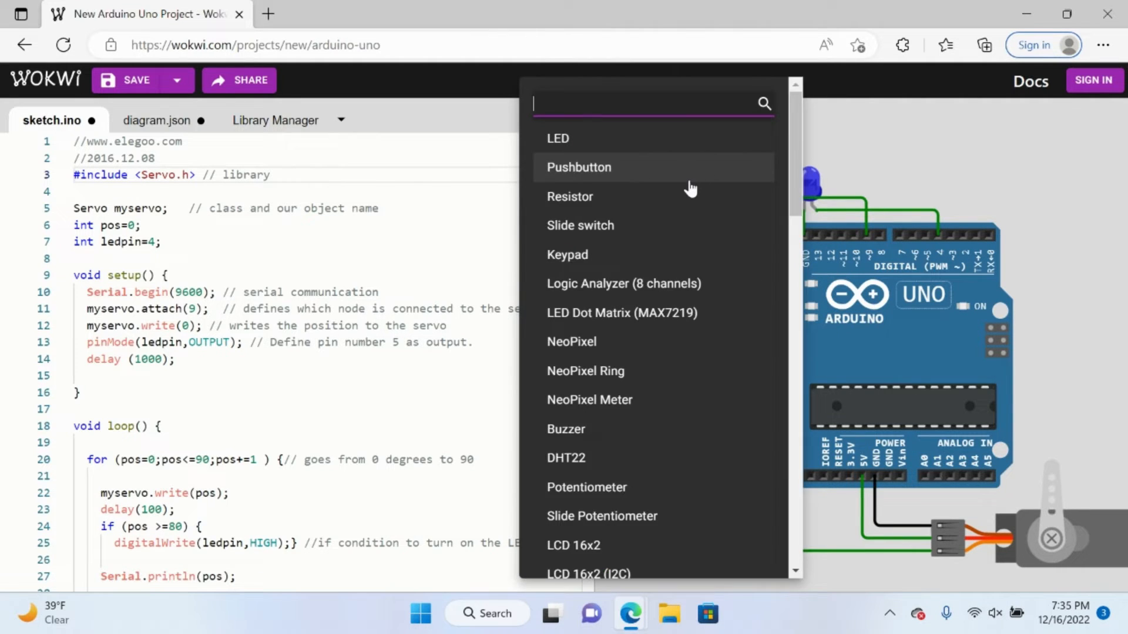
type("buzzer")
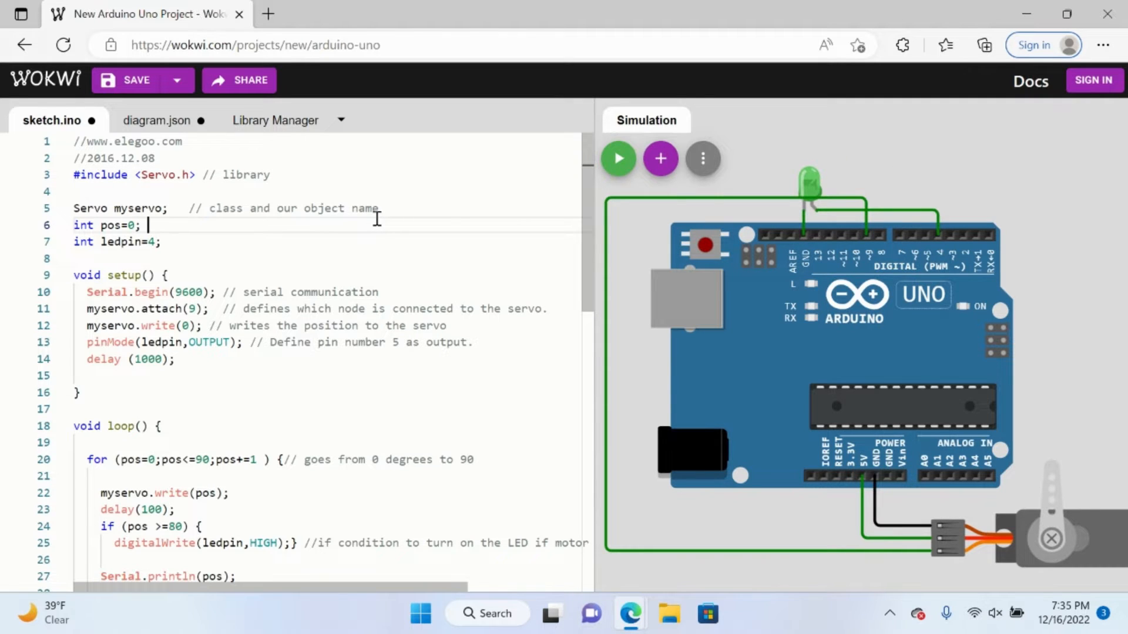
scroll("down", 3)
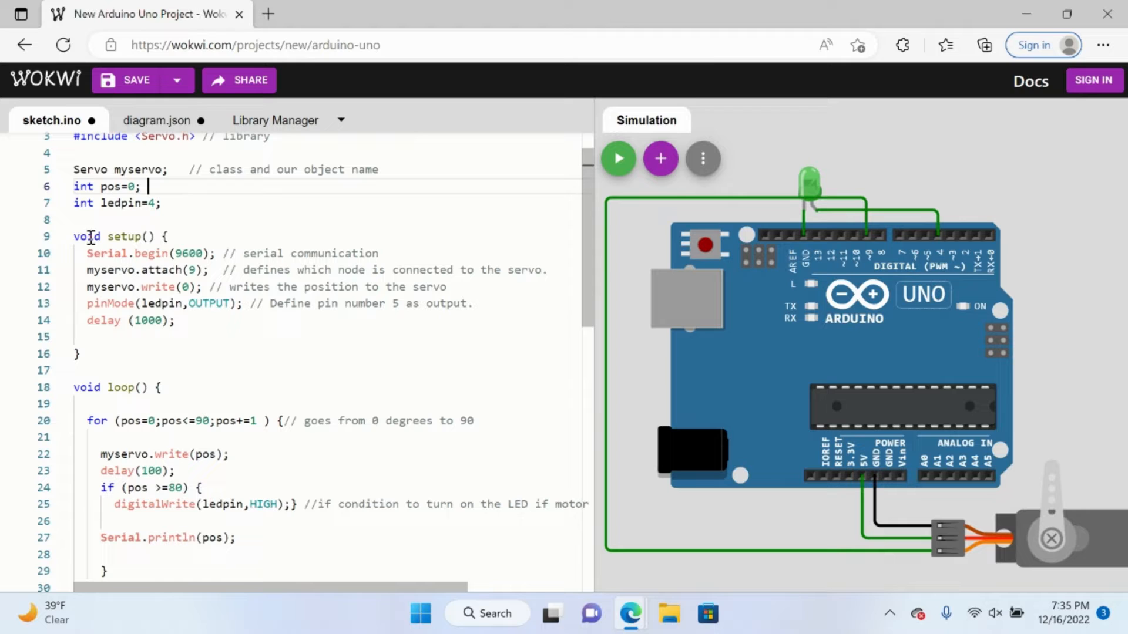
left_click_drag(72, 236, 129, 320)
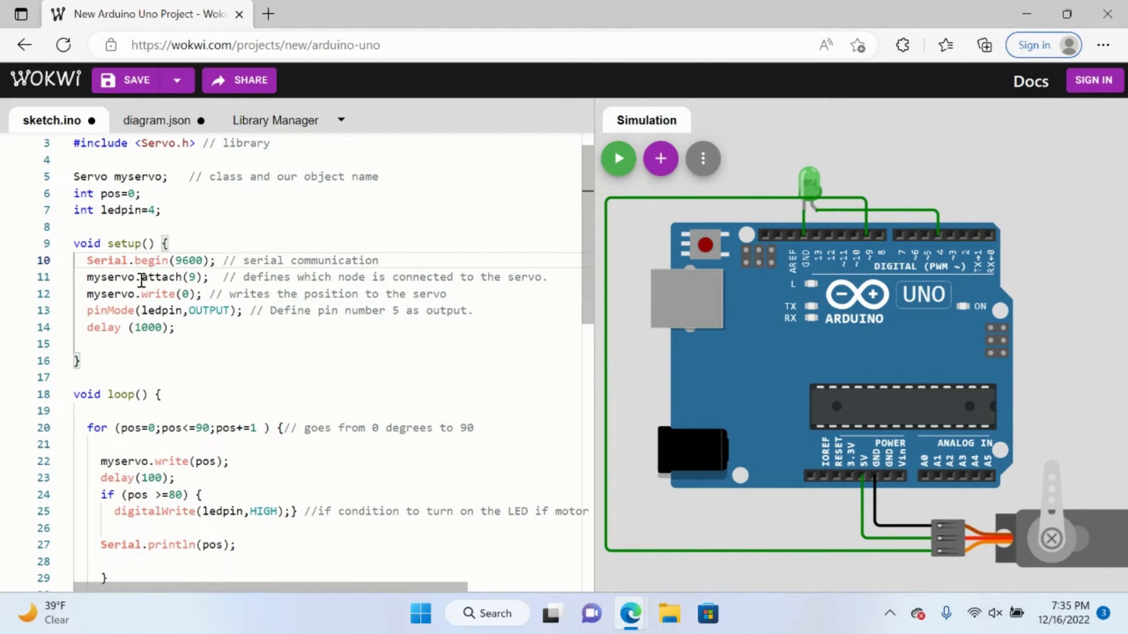
scroll("down", 3)
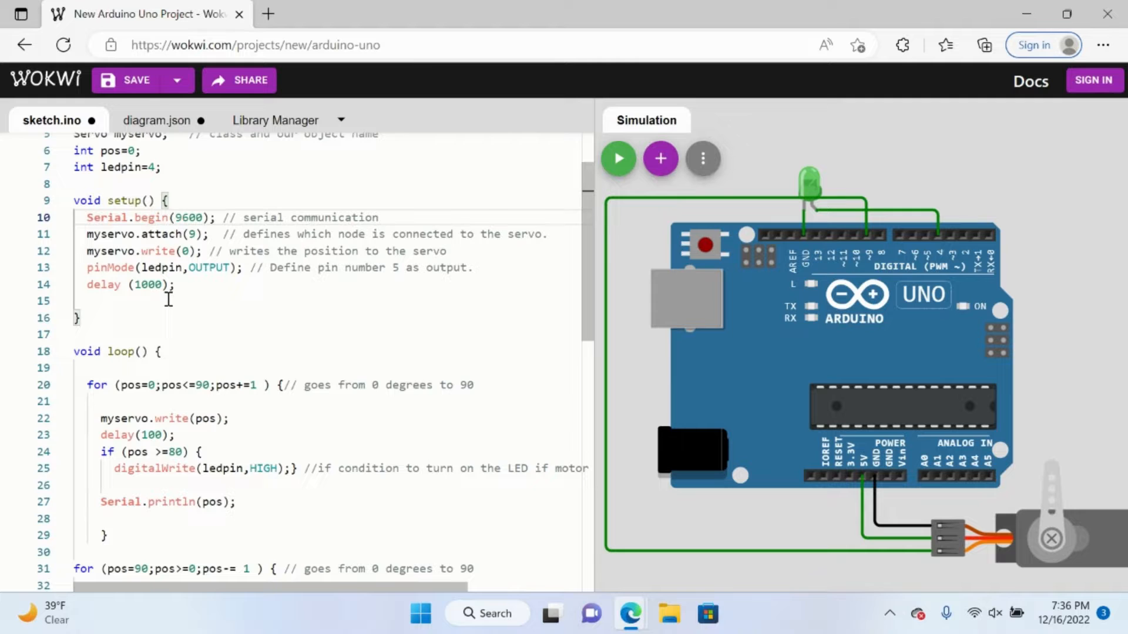
double_click(148, 234)
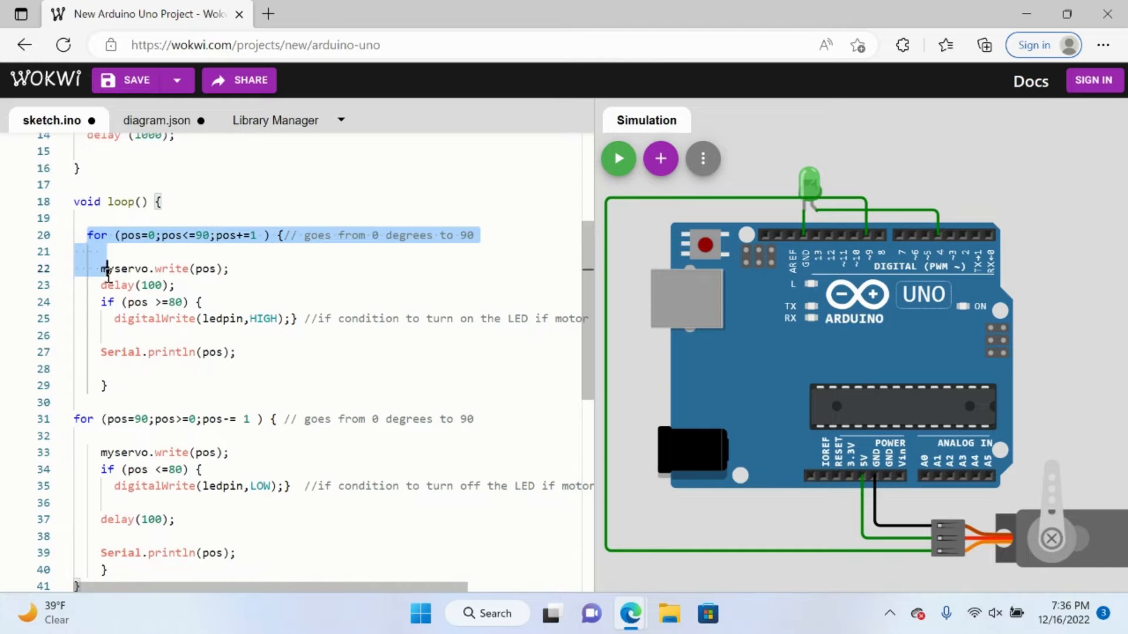
left_click_drag(104, 268, 105, 385)
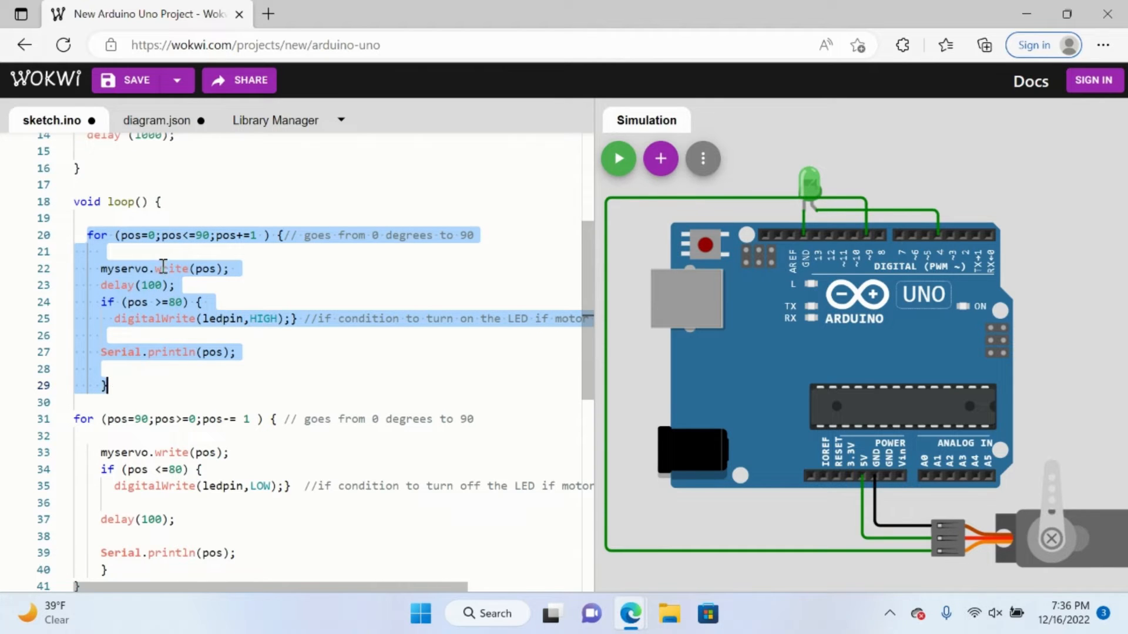
left_click(134, 235)
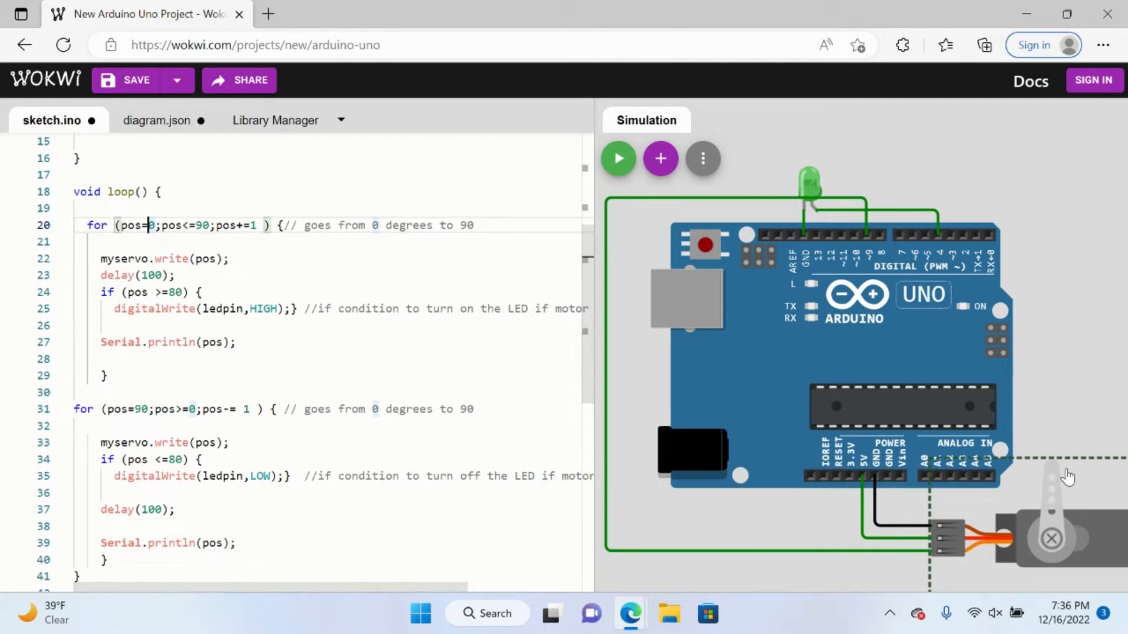
scroll("down", 3)
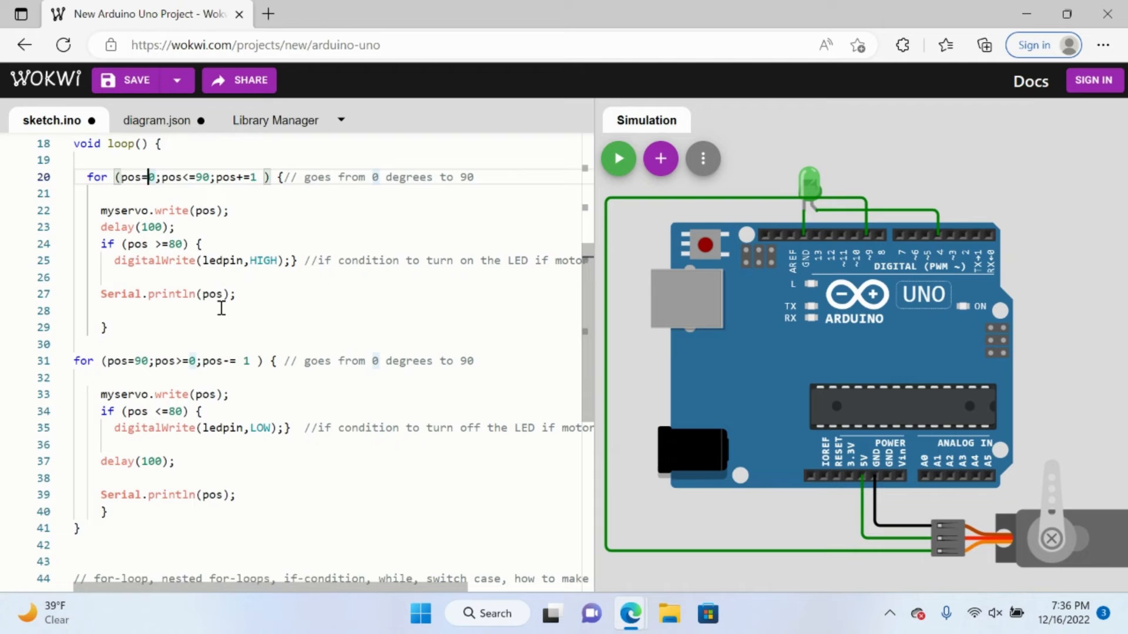
scroll("down", 3)
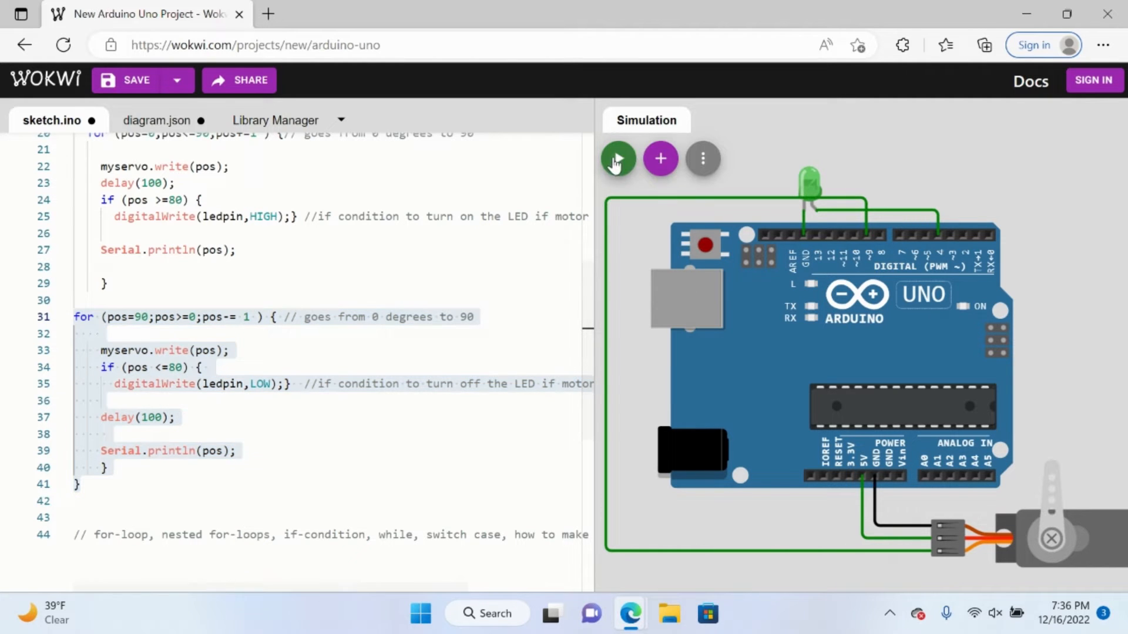
Run the simulation about nine seconds printing servo positions to serial, then stop it.
left_click(616, 158)
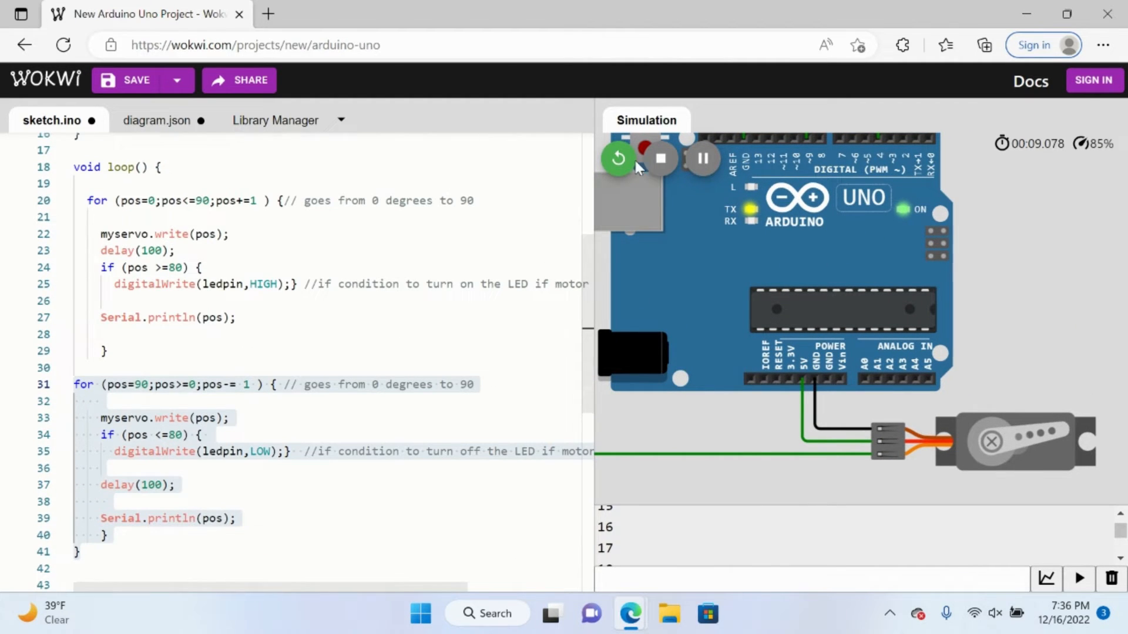
left_click(659, 158)
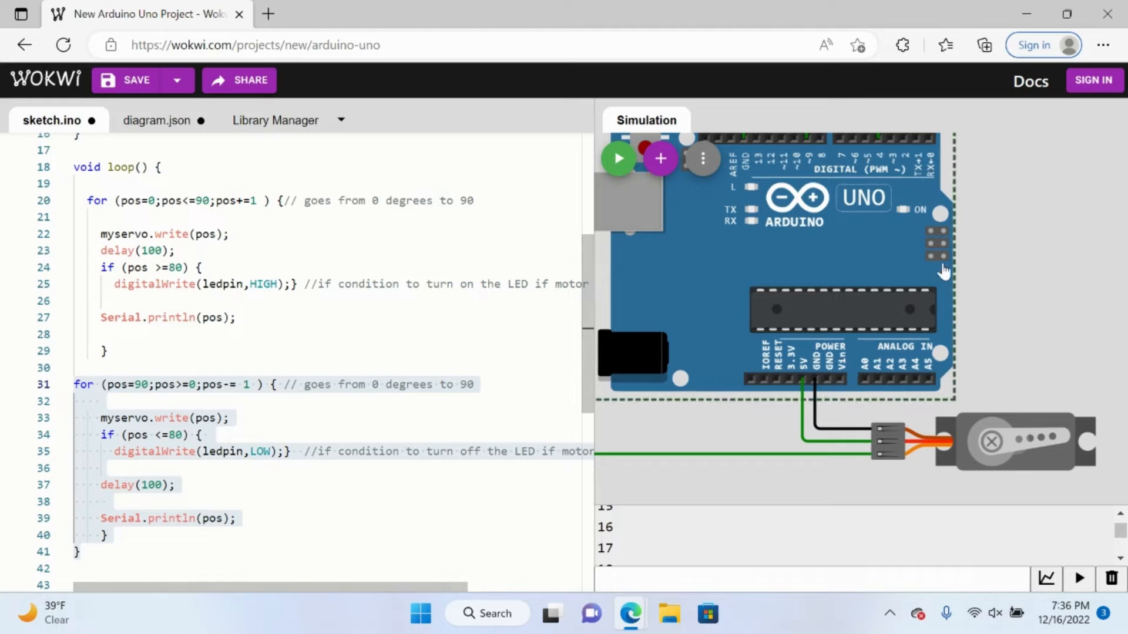
left_click(210, 434)
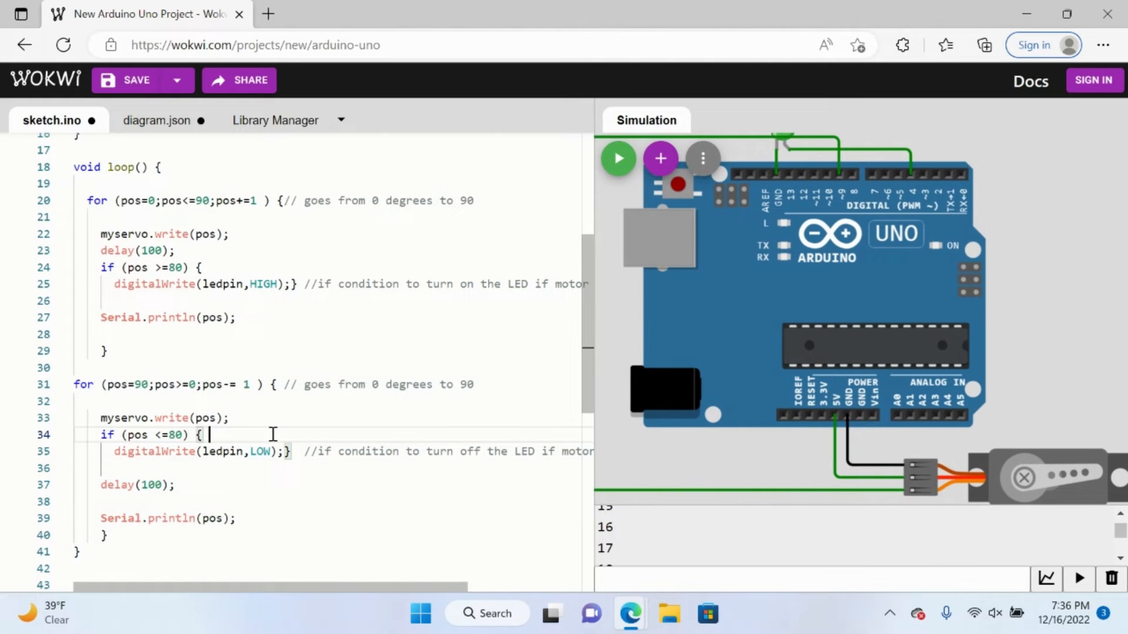
mouse_move(120, 470)
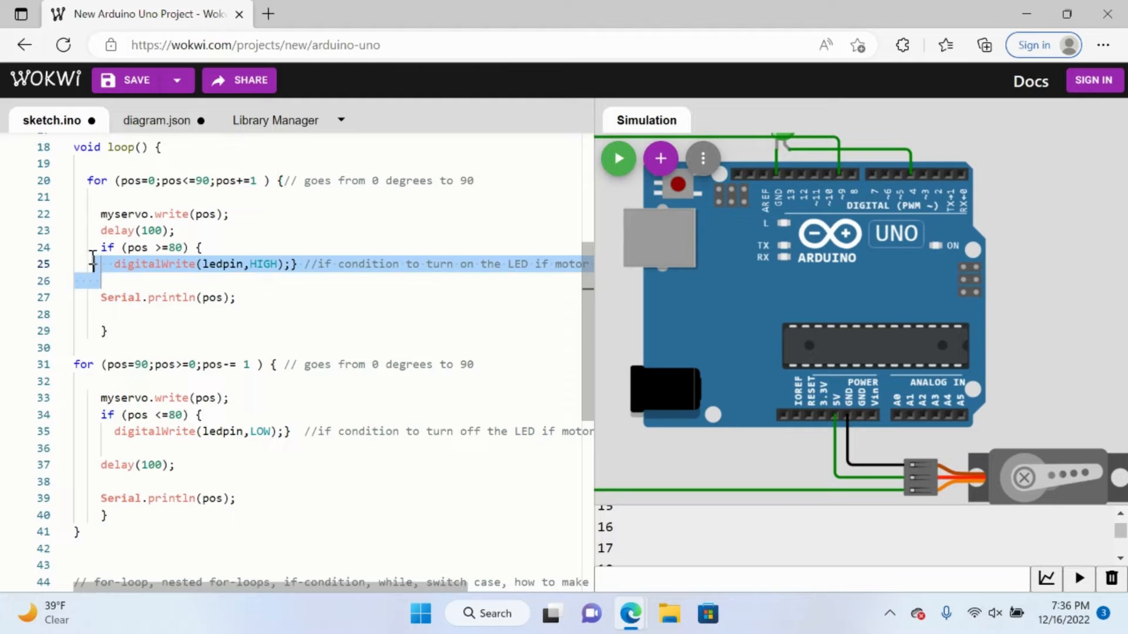
left_click(126, 247)
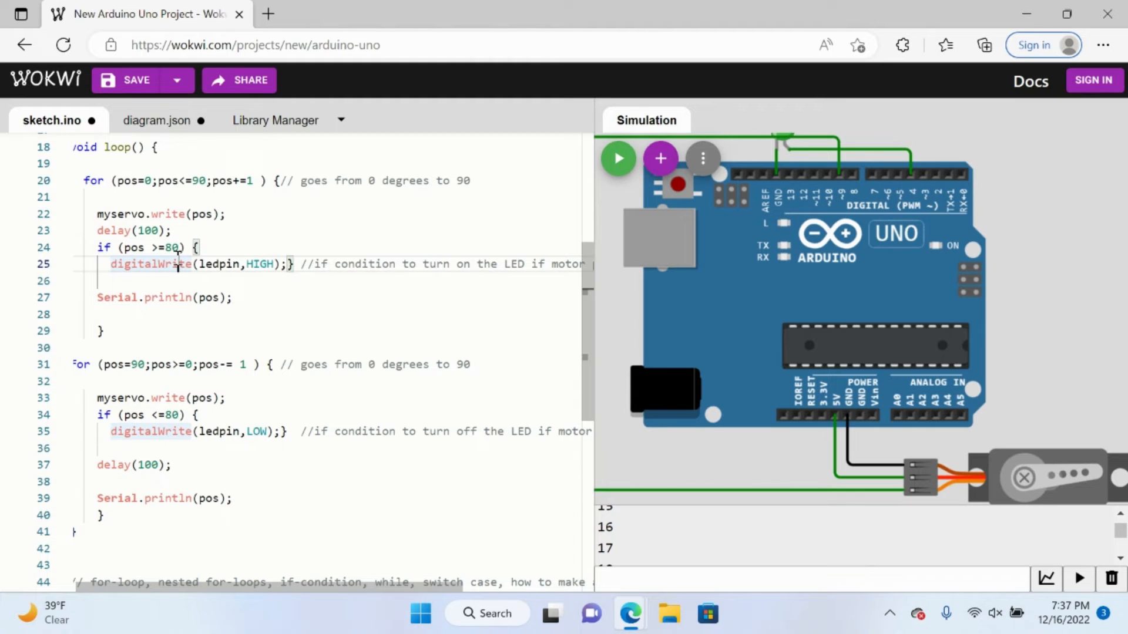
scroll("down", 3)
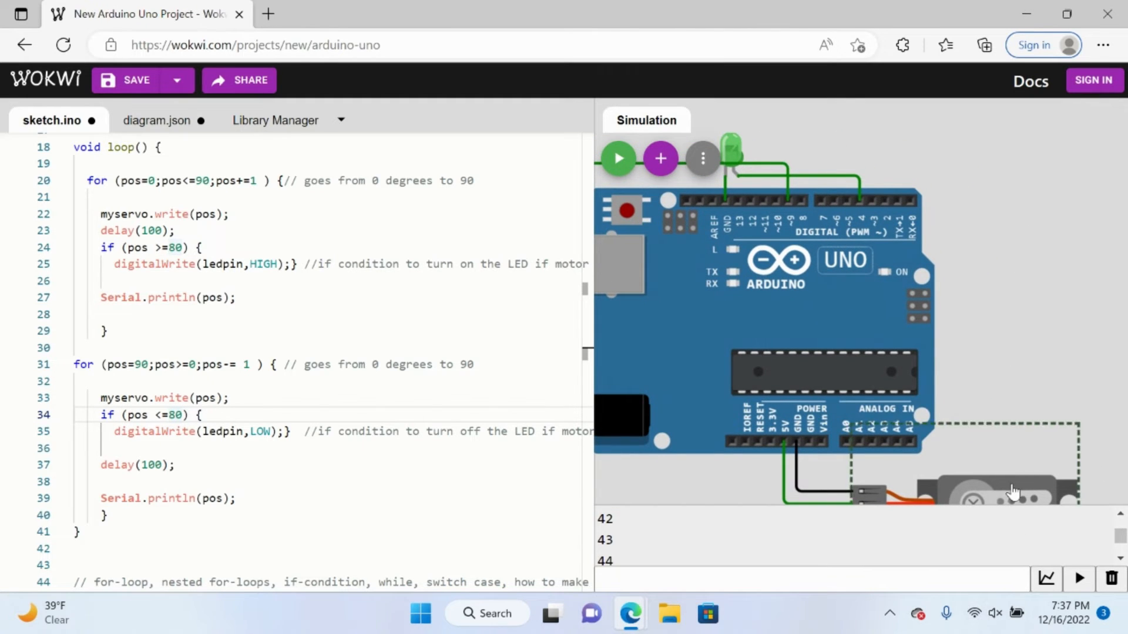
Move the servo up beside the Uno, run until the green LED lights near 90°, then pause.
left_click_drag(1011, 489, 1010, 363)
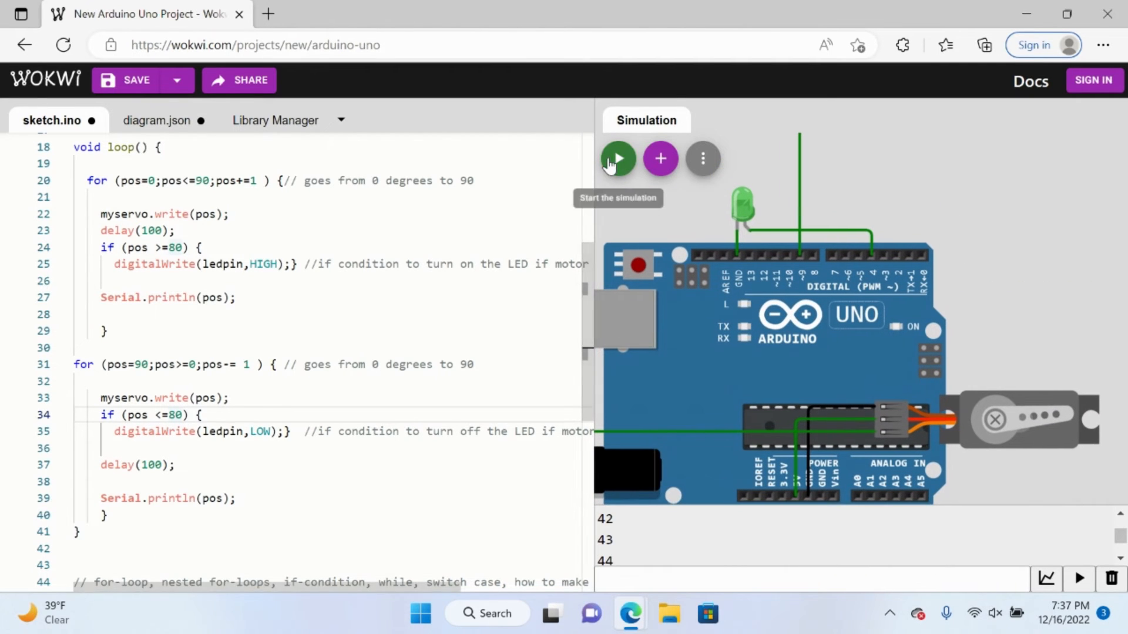
left_click(616, 157)
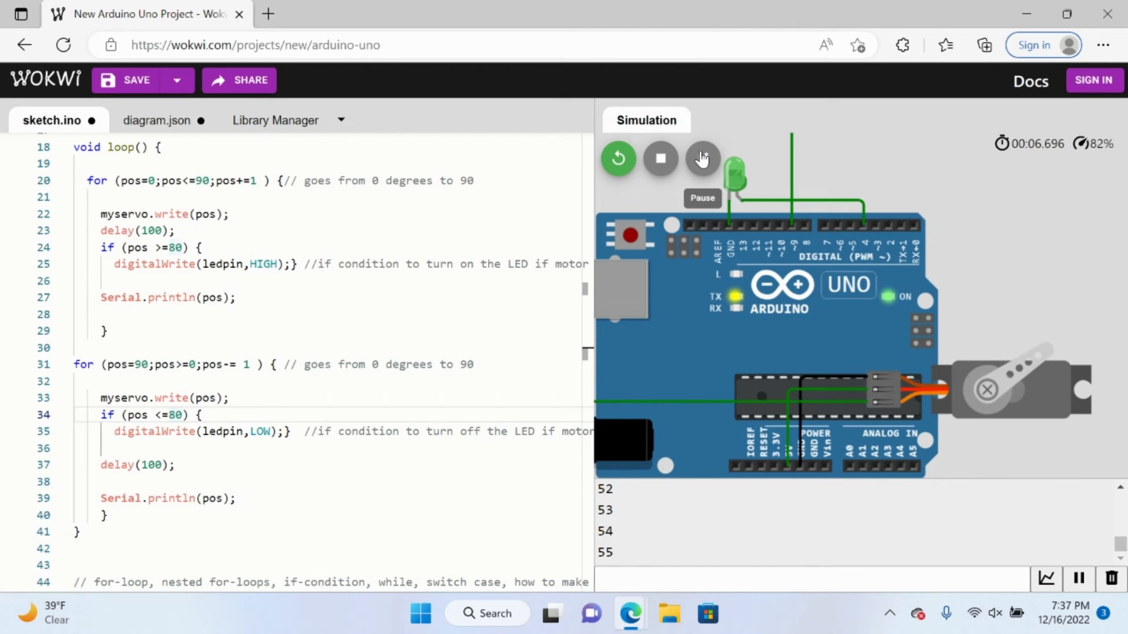
mouse_move(630, 613)
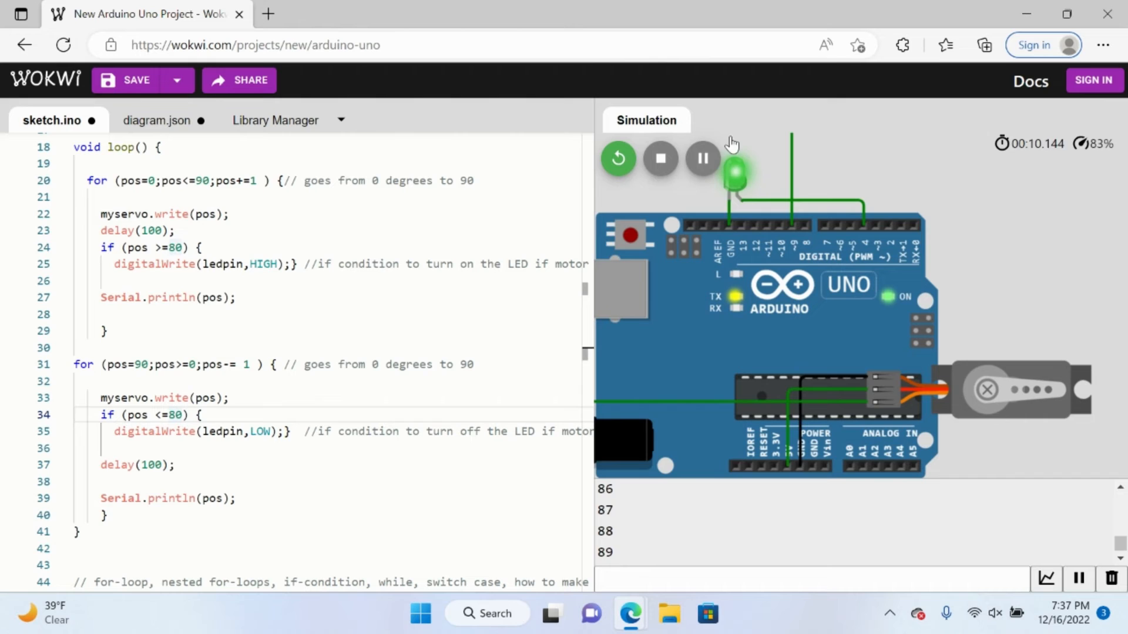
left_click(702, 158)
type("9")
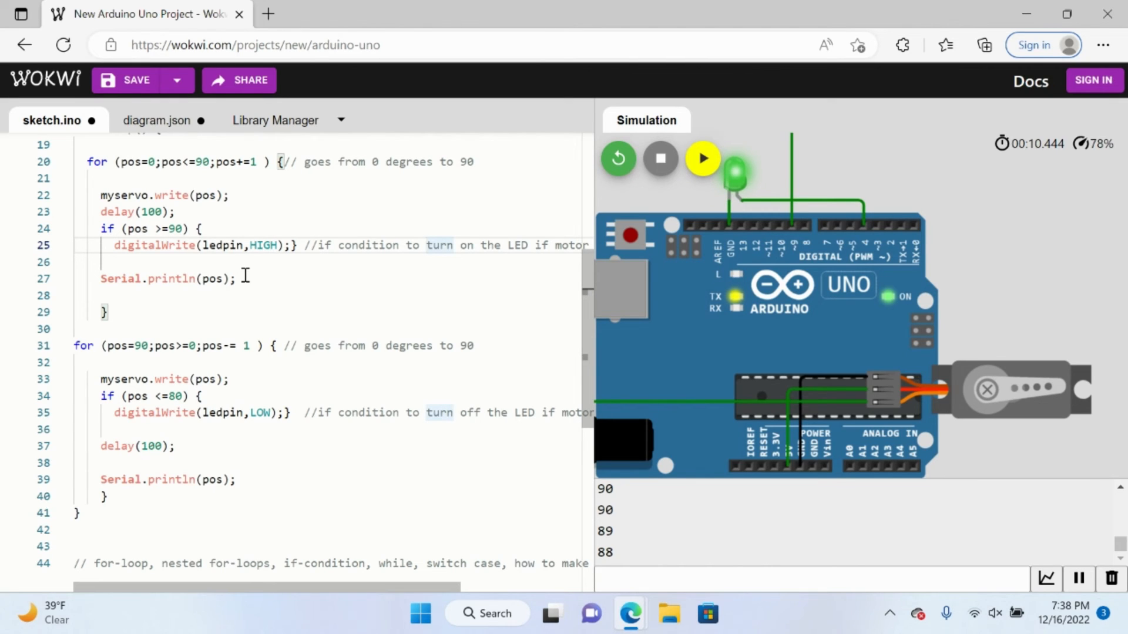
mouse_move(286, 329)
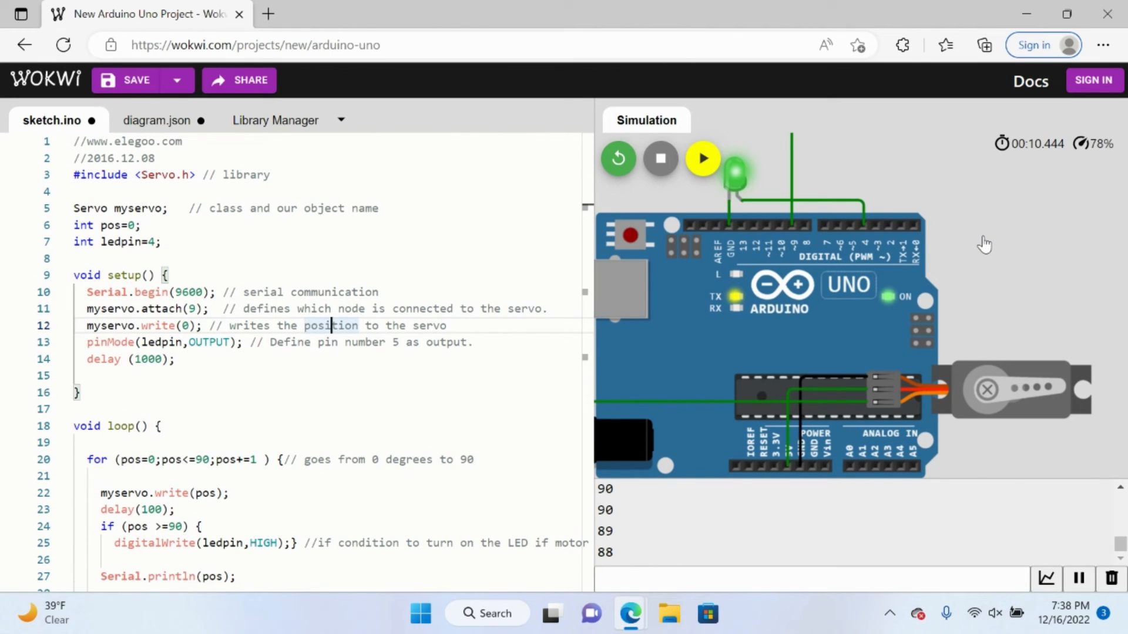
mouse_move(742, 201)
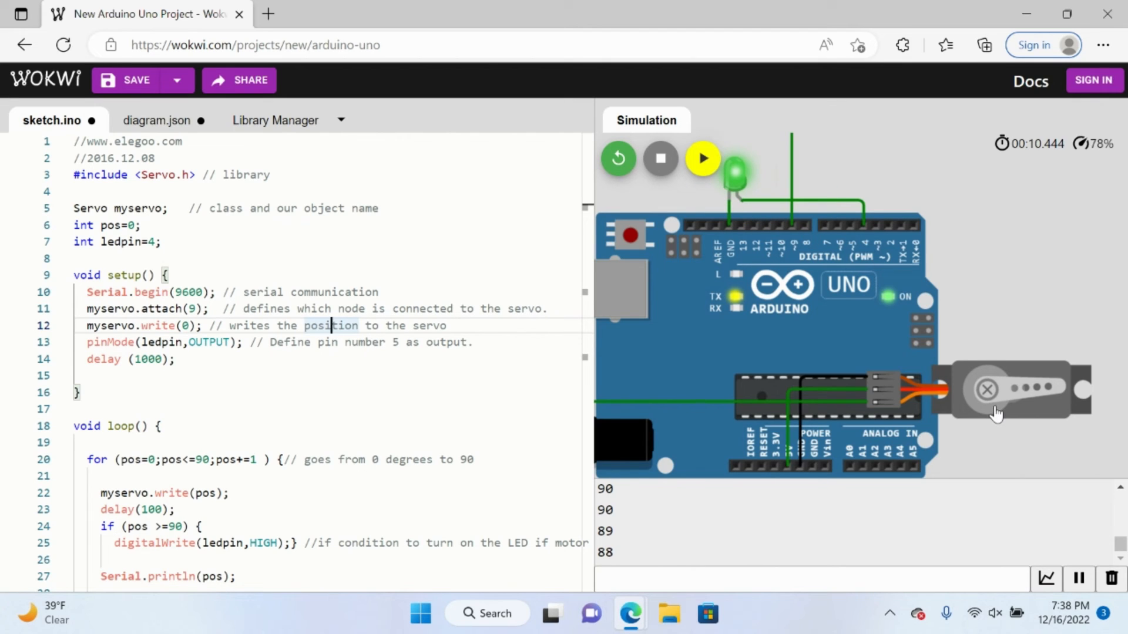
mouse_move(853, 204)
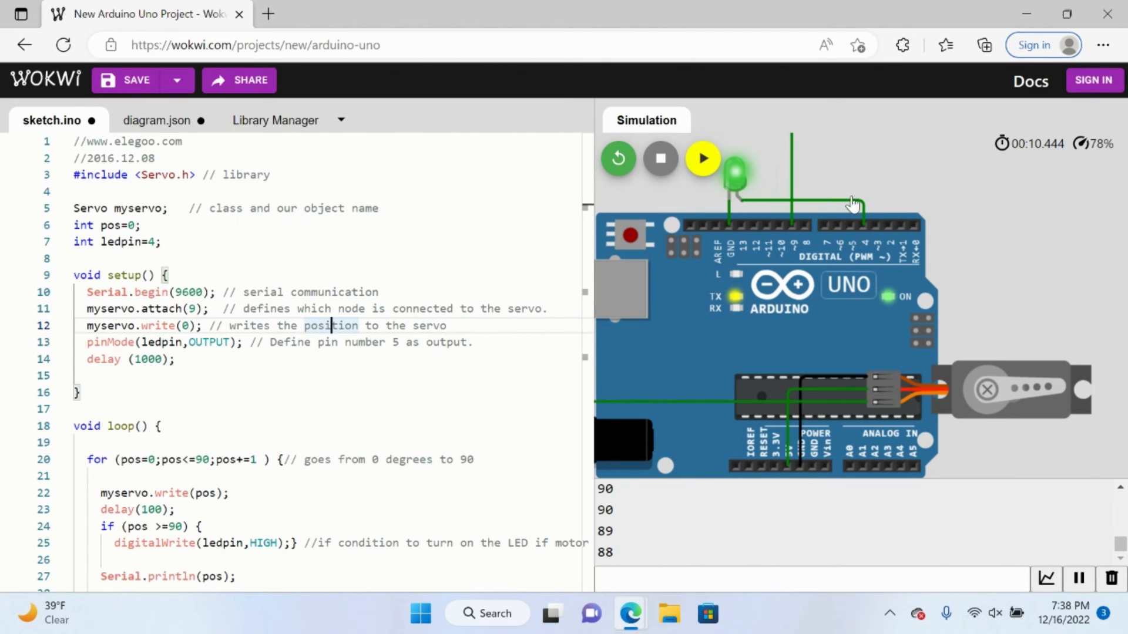